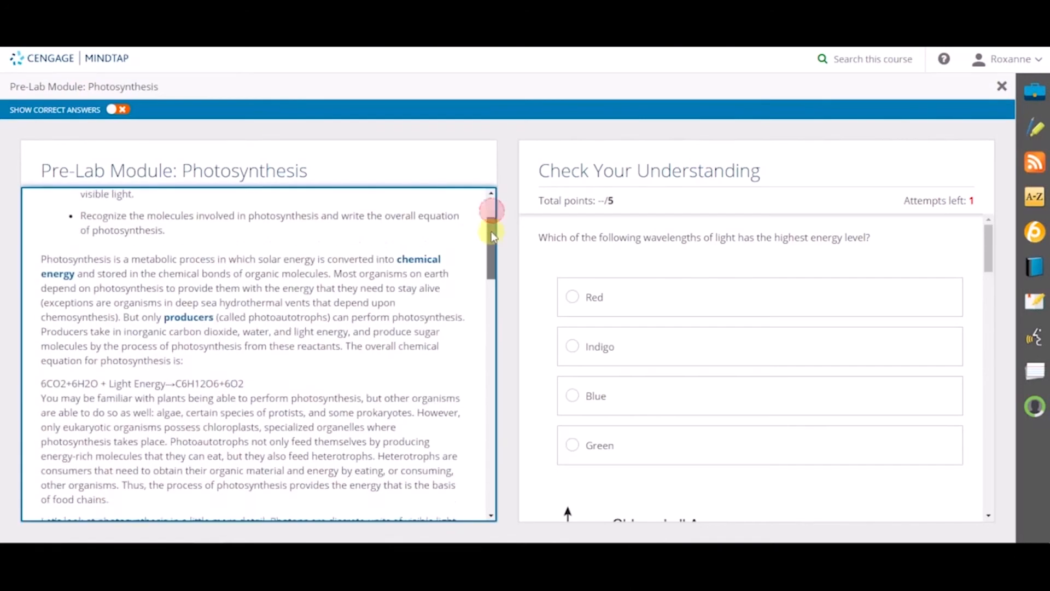
Step: Scroll through the open module, then close it to get back to the course learning path
scroll("down", 3)
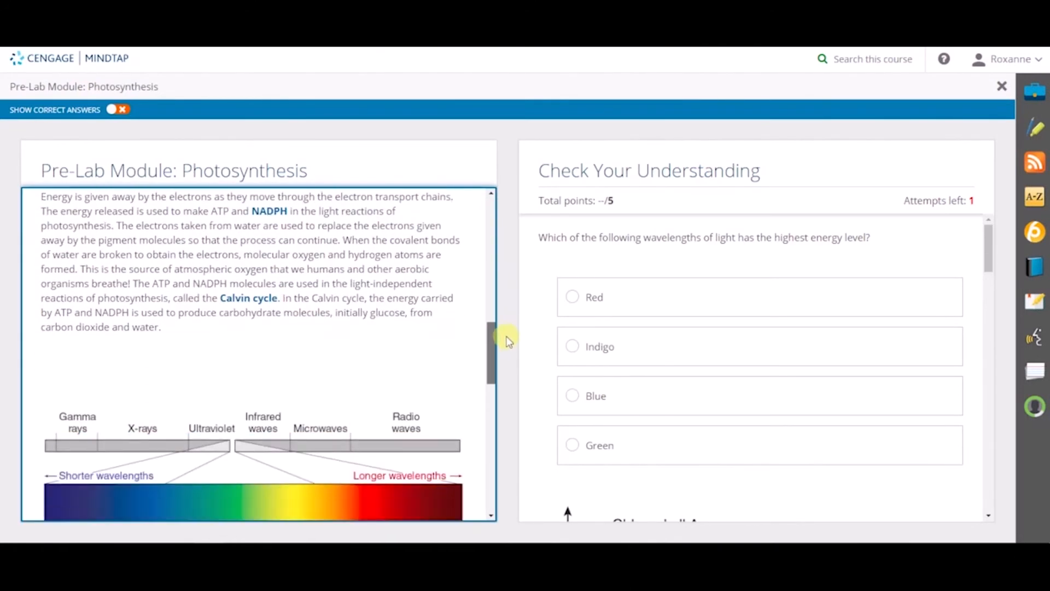
scroll("down", 3)
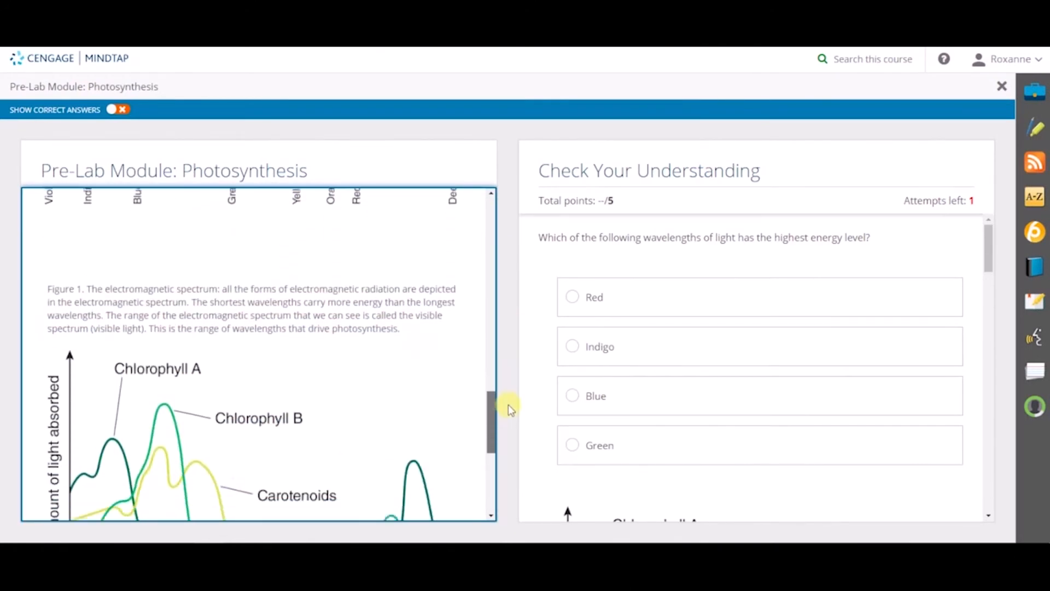
scroll("down", 3)
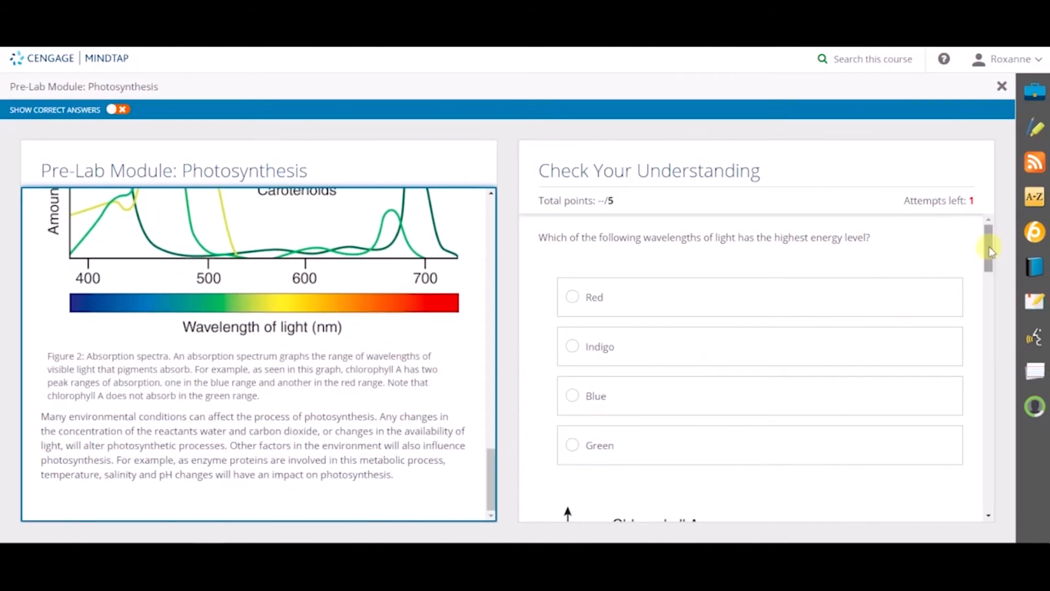
scroll("down", 3)
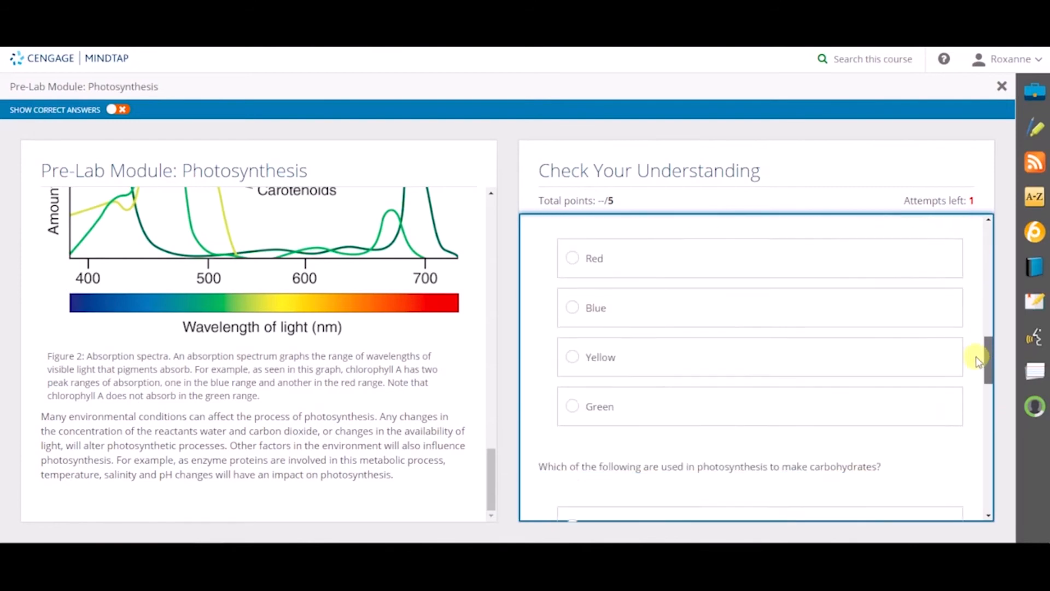
scroll("down", 3)
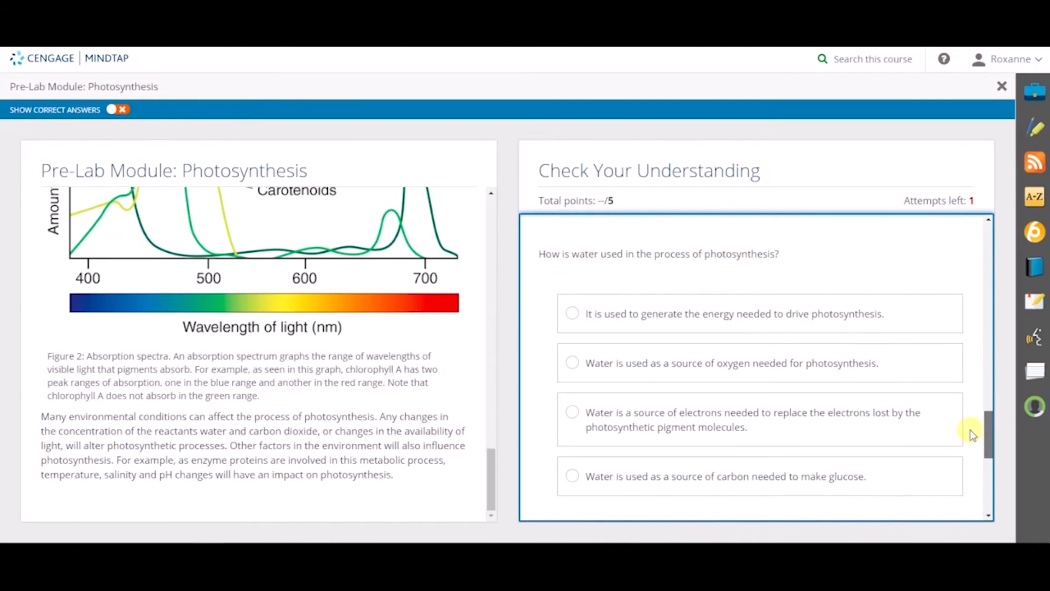
left_click(1001, 85)
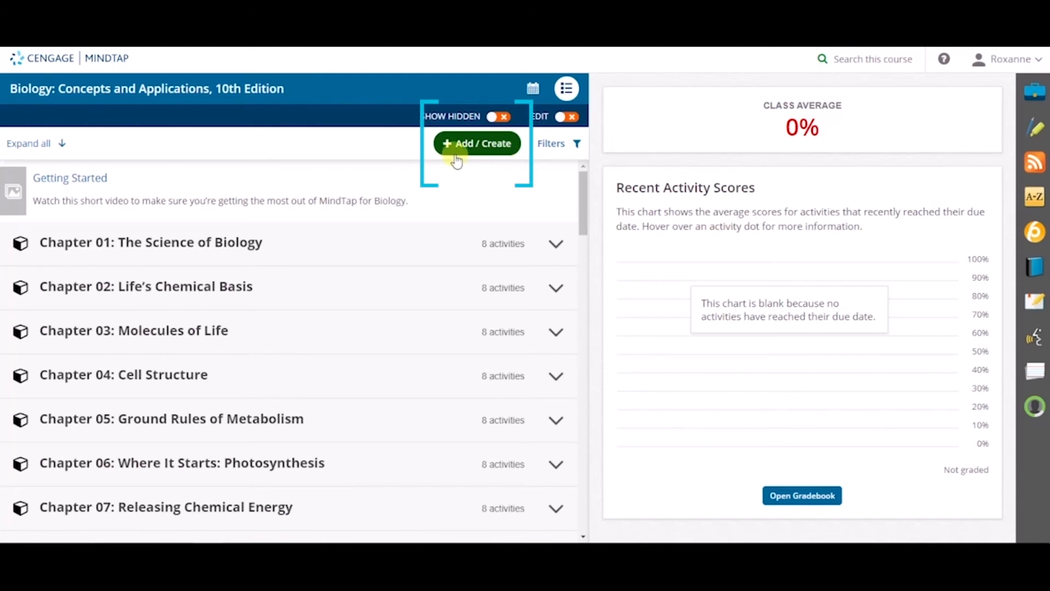
Step: Add a new Activity to the course and choose Activity Builder as its source
left_click(477, 142)
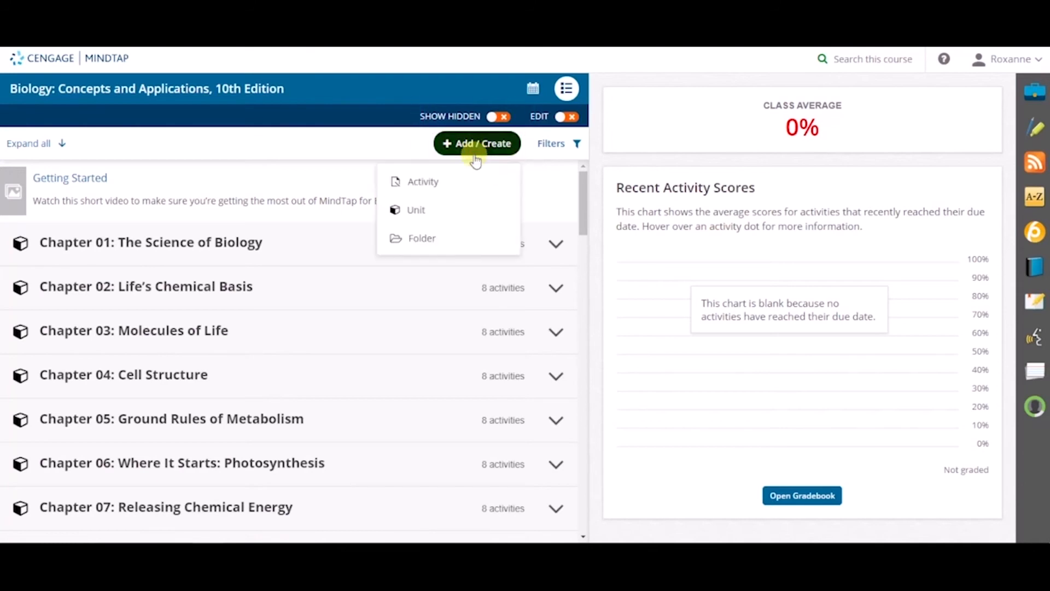
left_click(422, 182)
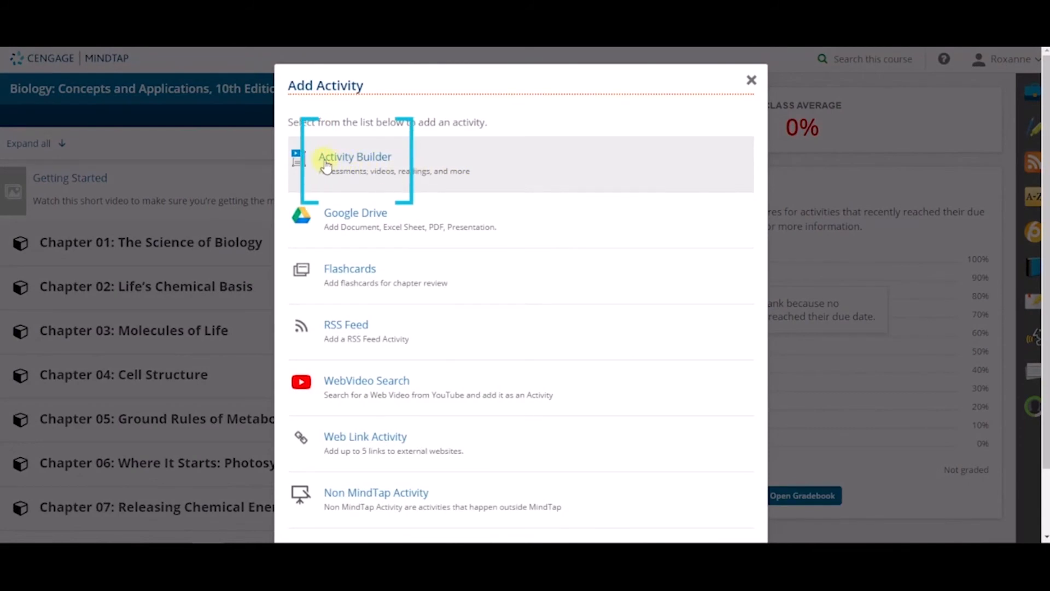
left_click(354, 164)
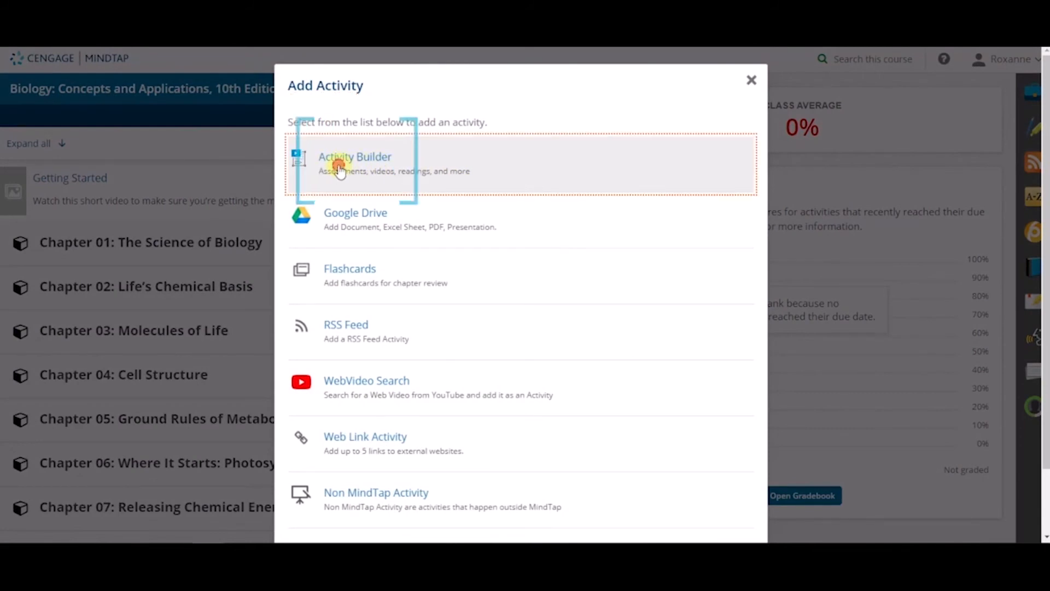
left_click(355, 163)
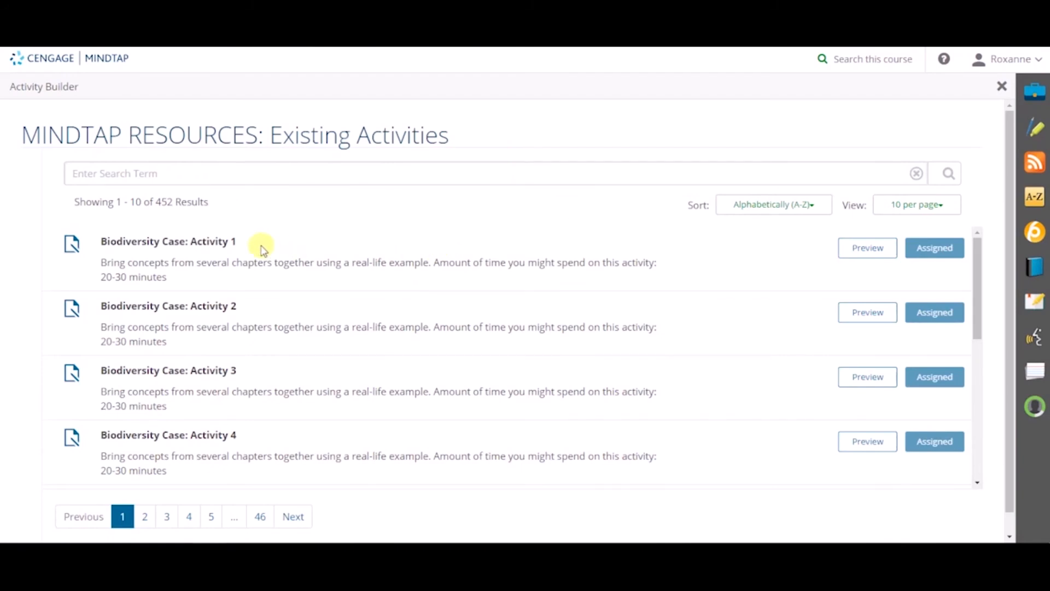
scroll("down", 3)
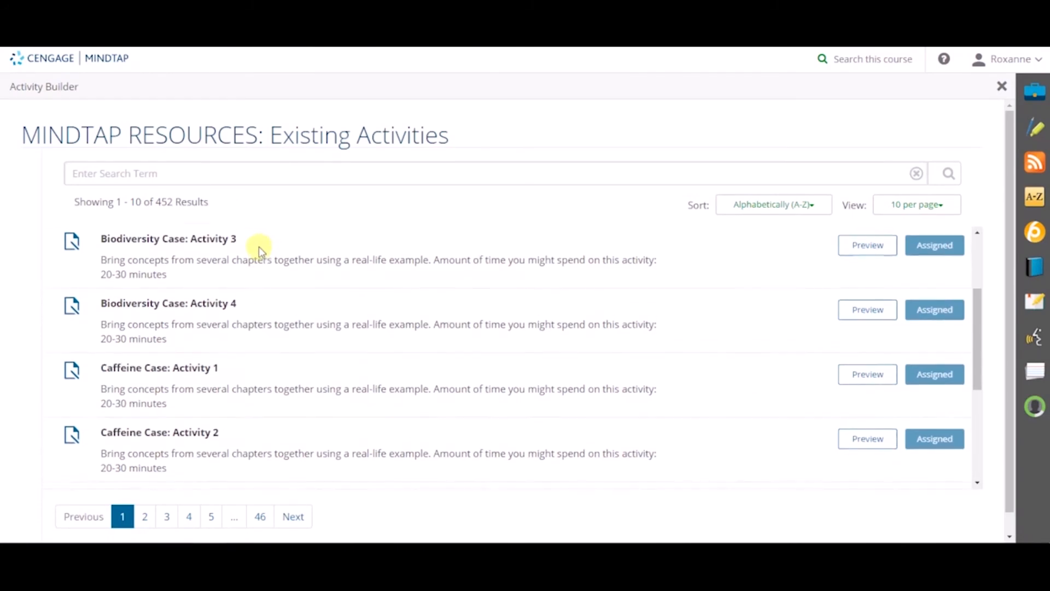
scroll("down", 3)
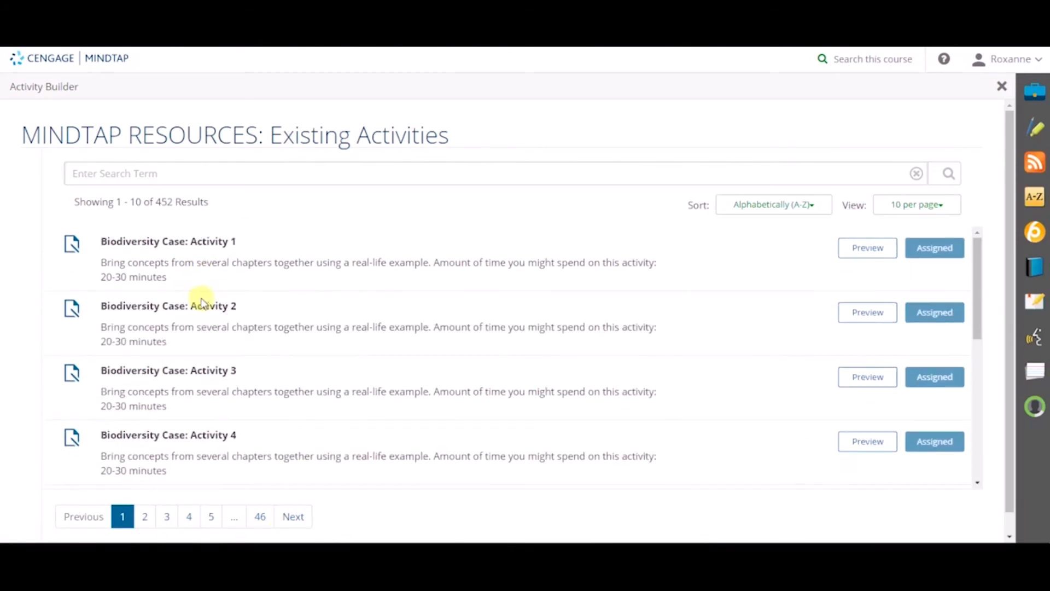
type("pre-lab")
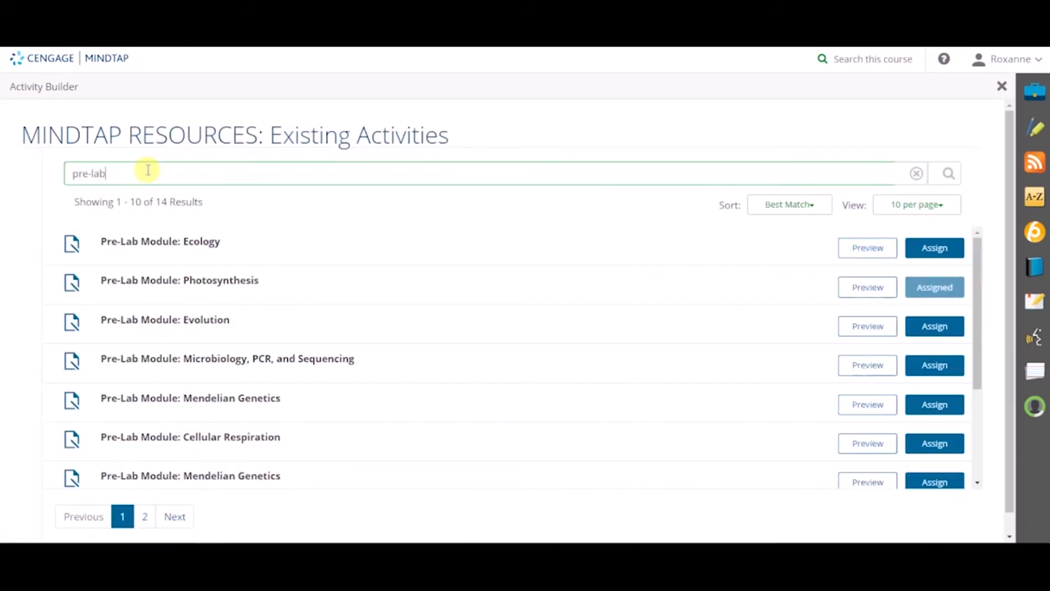
Step: Scroll down the 14 pre-lab search results to review the available modules
scroll("down", 3)
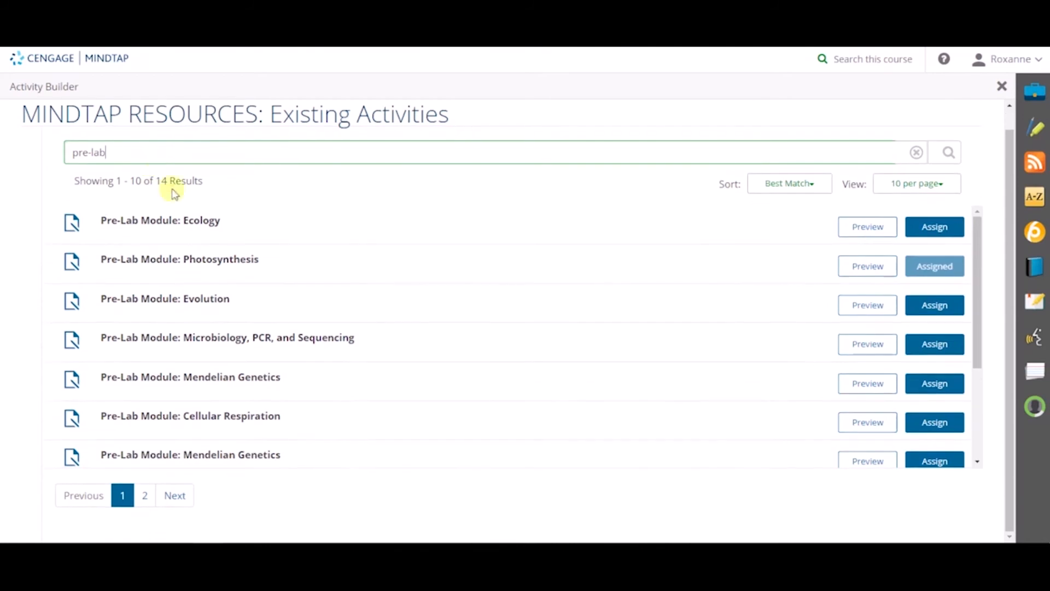
scroll("down", 3)
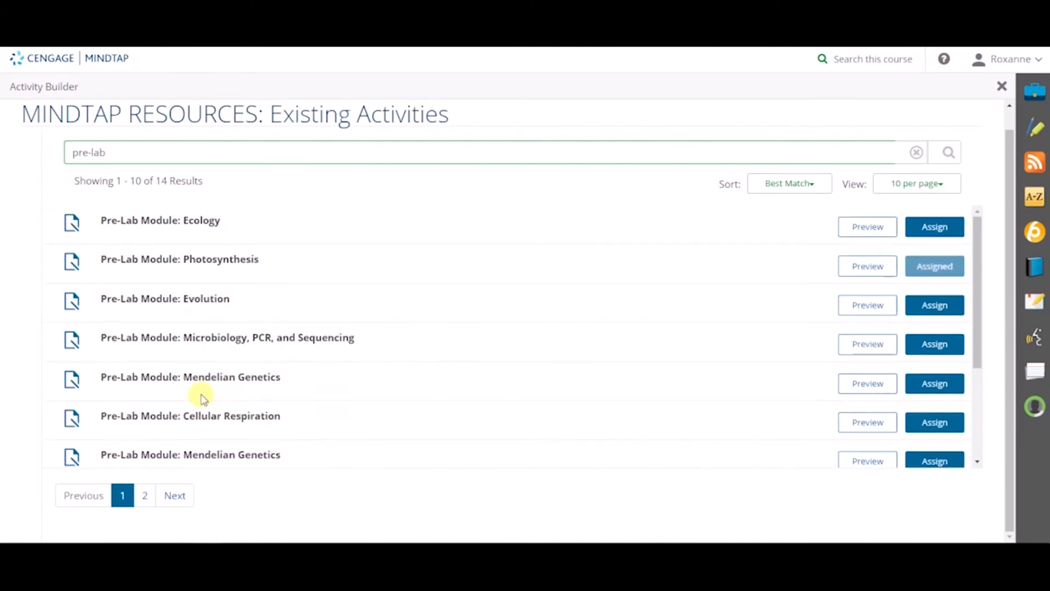
mouse_move(842, 233)
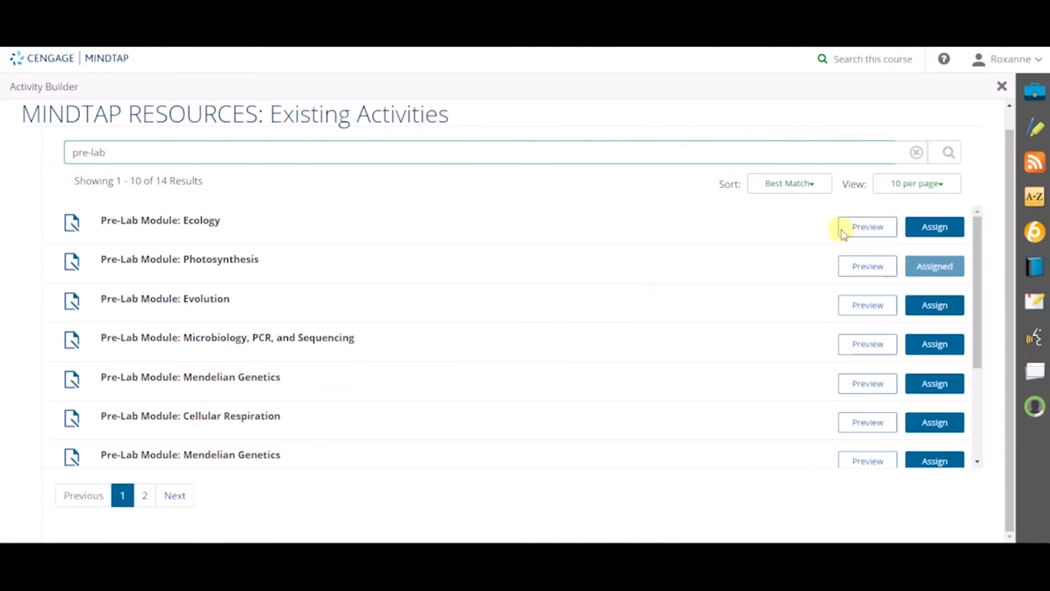
left_click(868, 227)
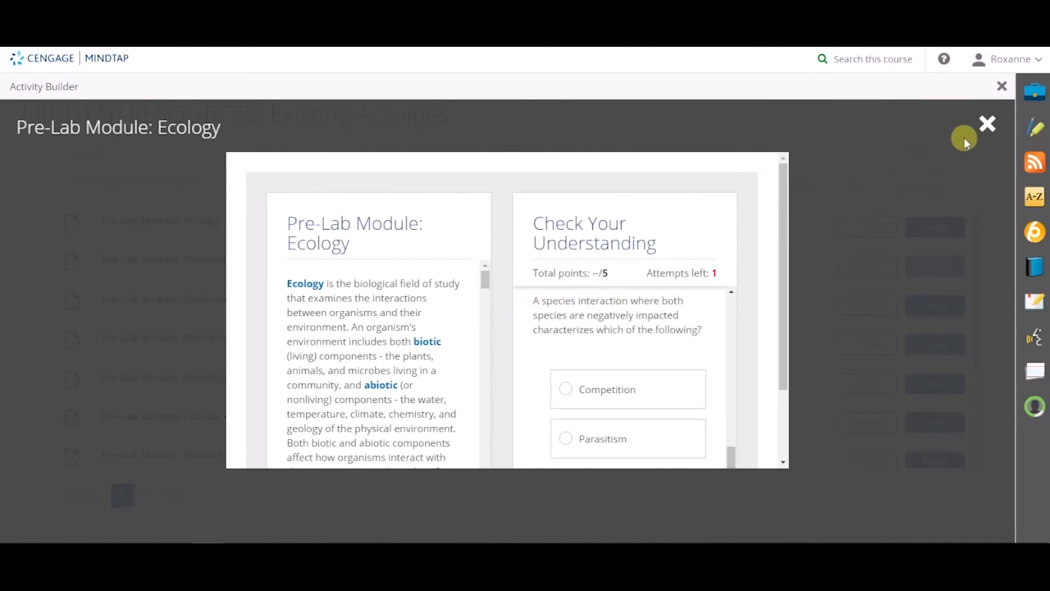
left_click(986, 125)
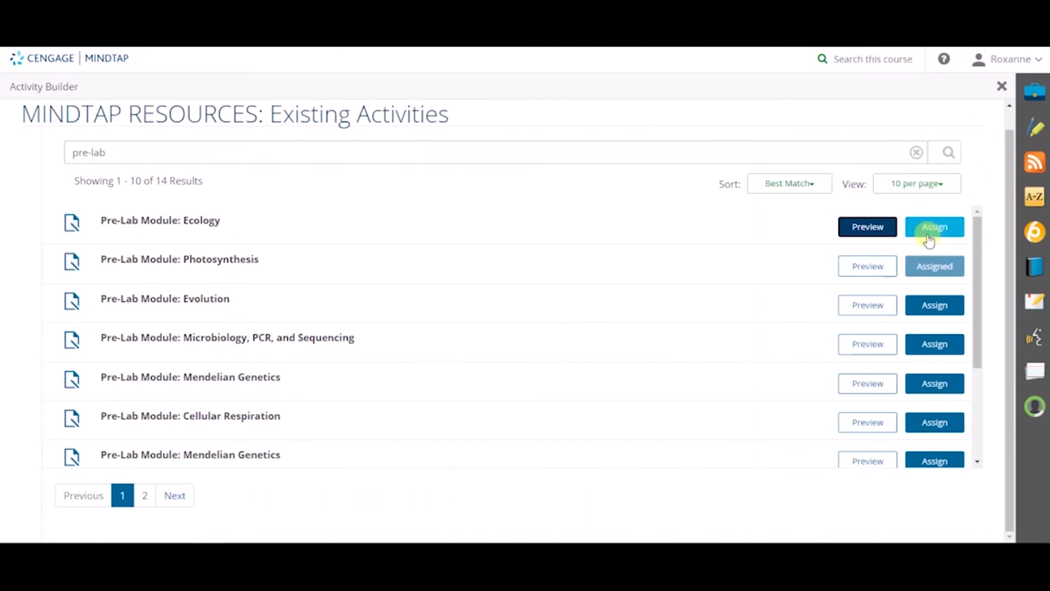
Step: Assign Pre-Lab Module: Ecology at Top Level, ordered before Getting Started, and add it
left_click(934, 227)
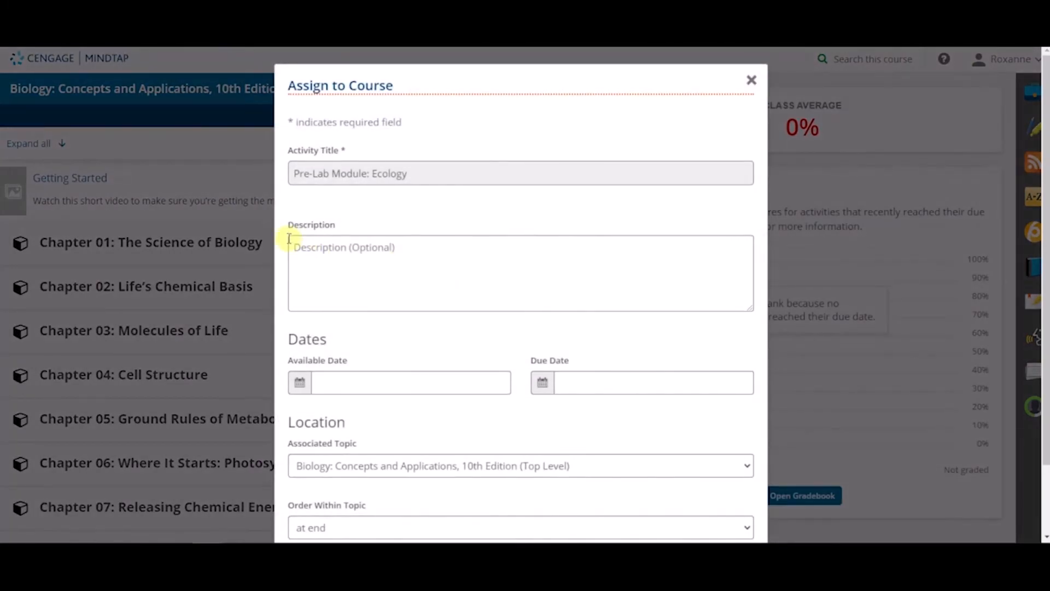
left_click(298, 382)
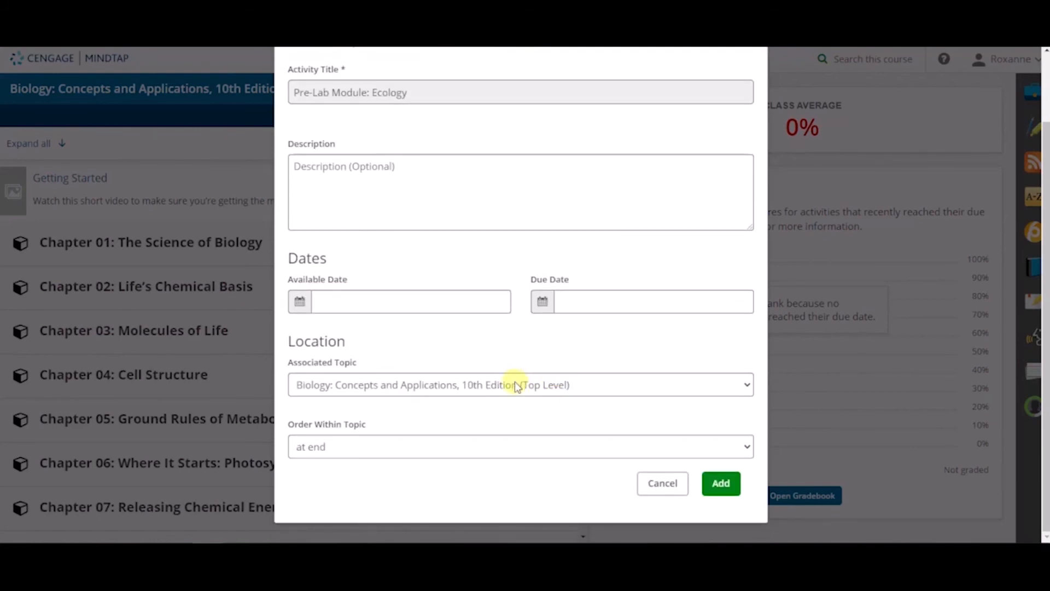
left_click(519, 384)
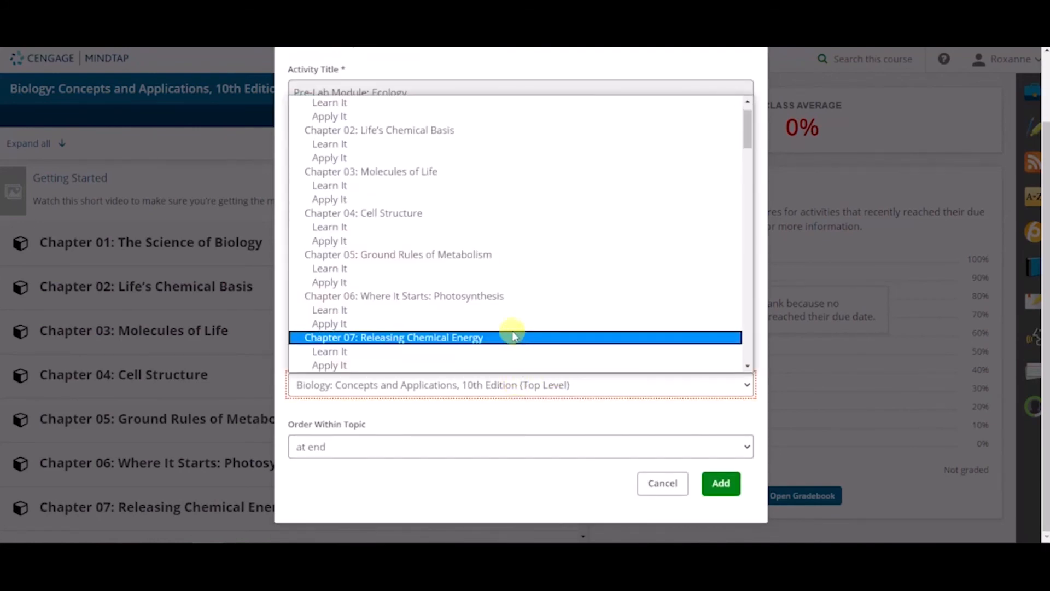
left_click(363, 213)
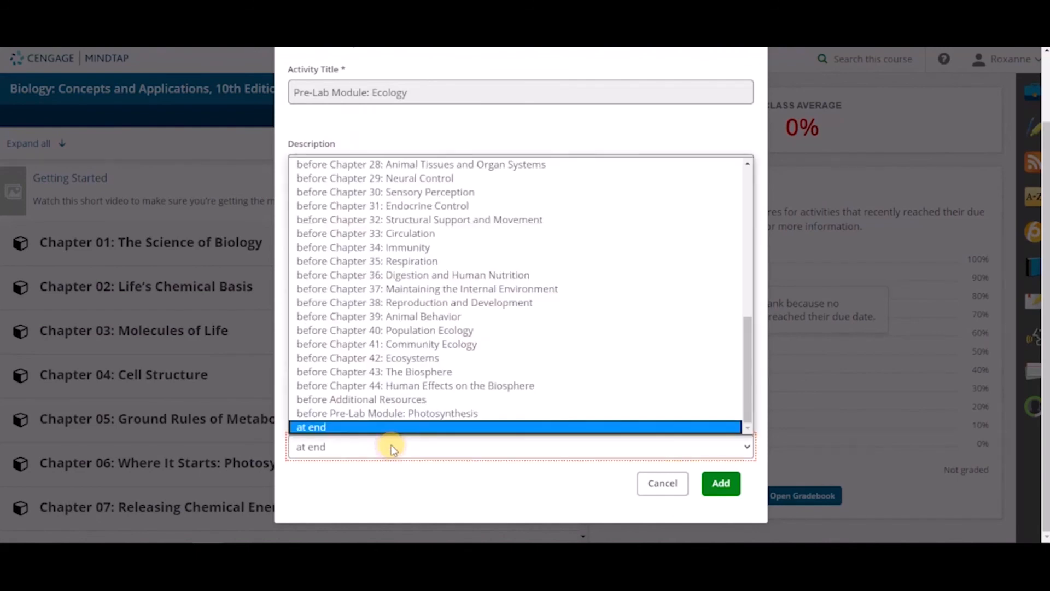
mouse_move(521, 430)
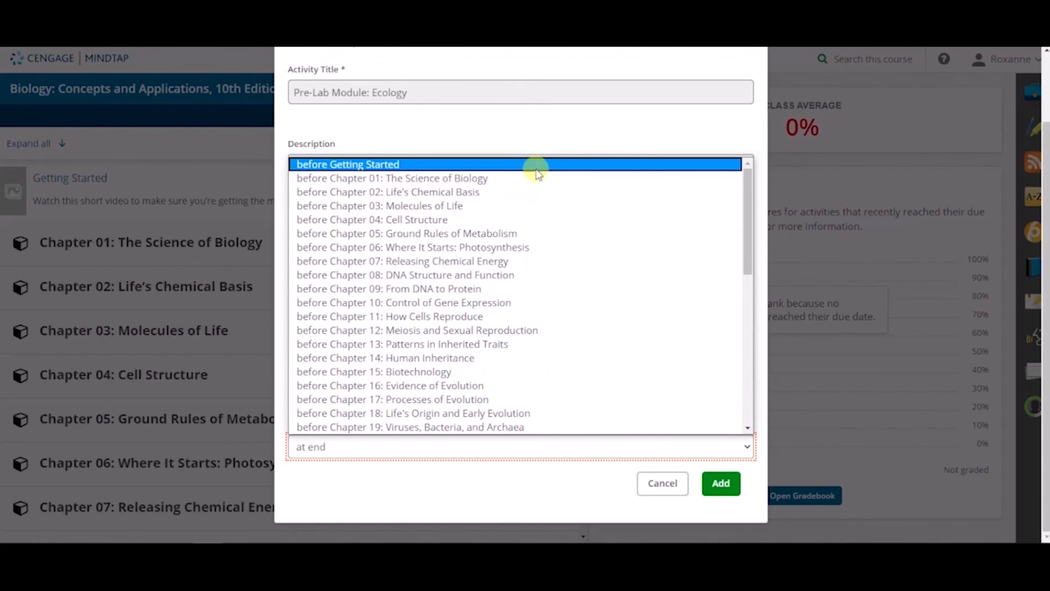
left_click(348, 164)
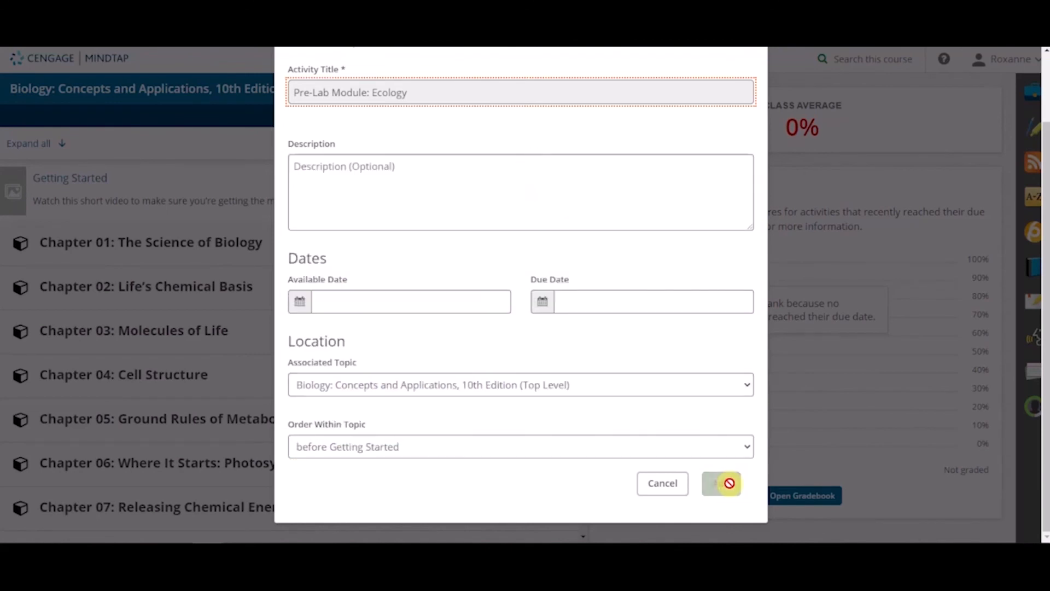
left_click(721, 482)
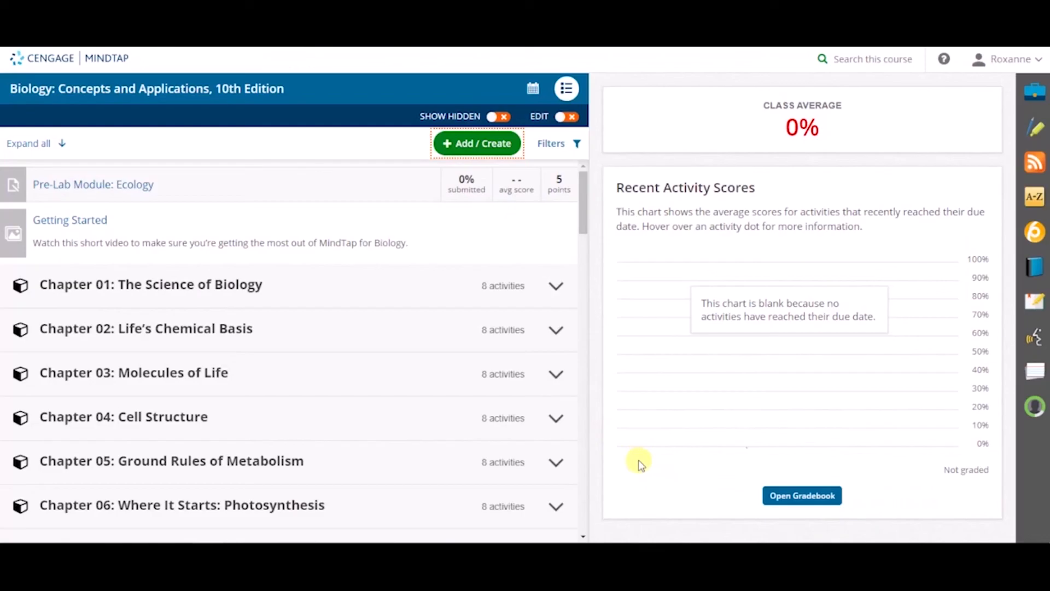